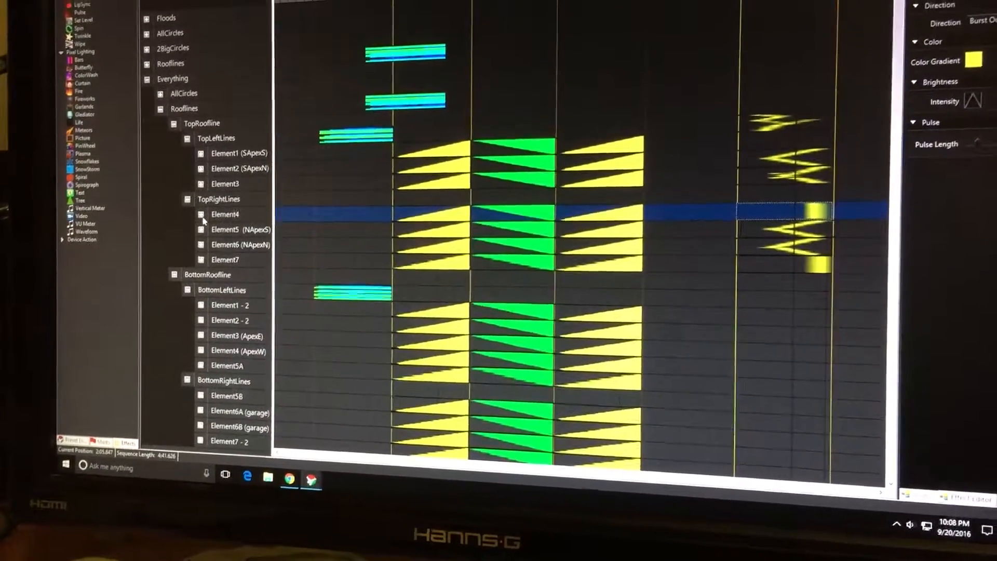
Expand Element4 under TopRightLines to list its individual pixels
click(201, 214)
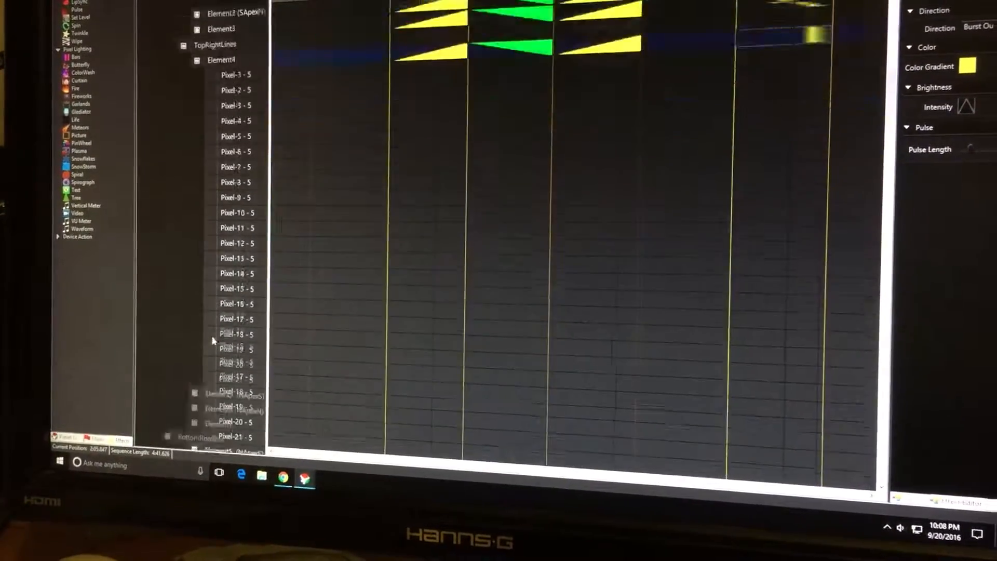
scroll(down, 3)
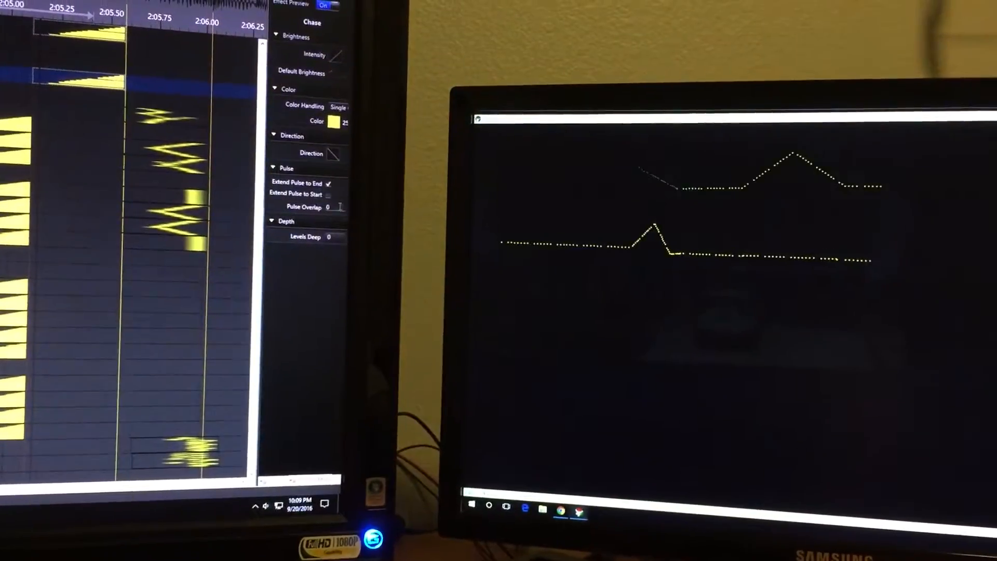
Raise the Chase's Levels Deep from 2 to 3, lighting more roofline runs in the preview
click(327, 237)
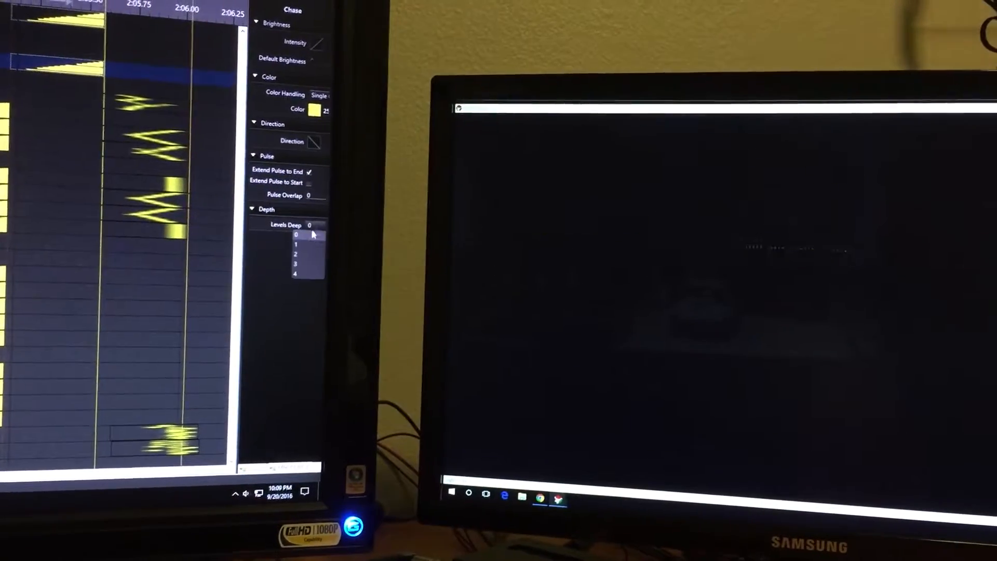
click(295, 244)
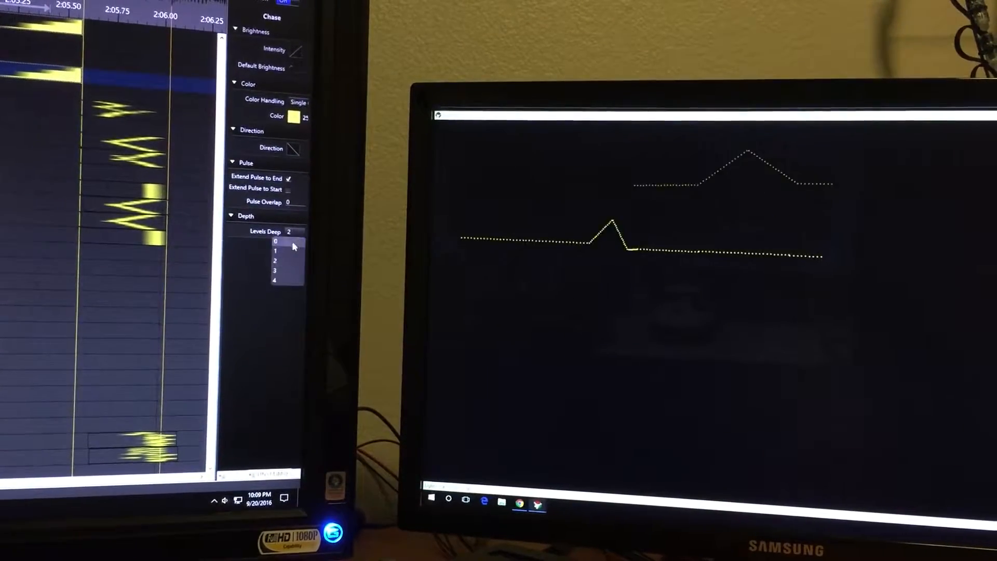
click(275, 271)
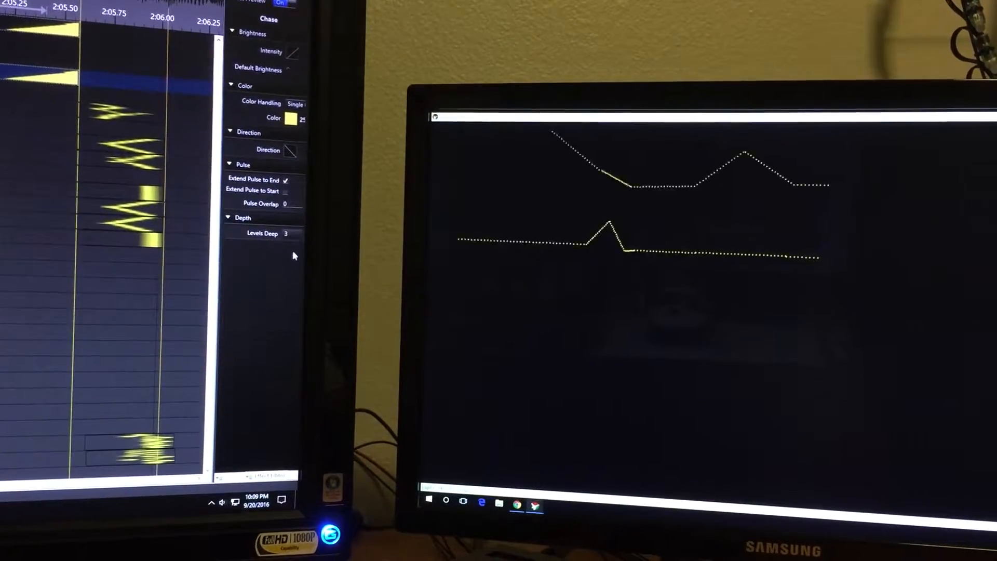